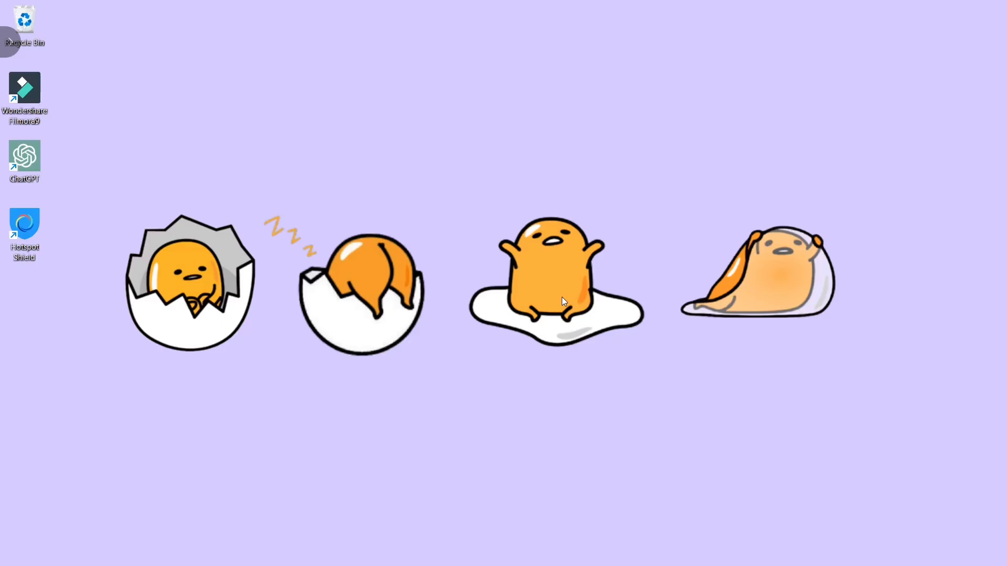
Step: Launch Microsoft Edge and go to the Canva website via the address bar
click(603, 551)
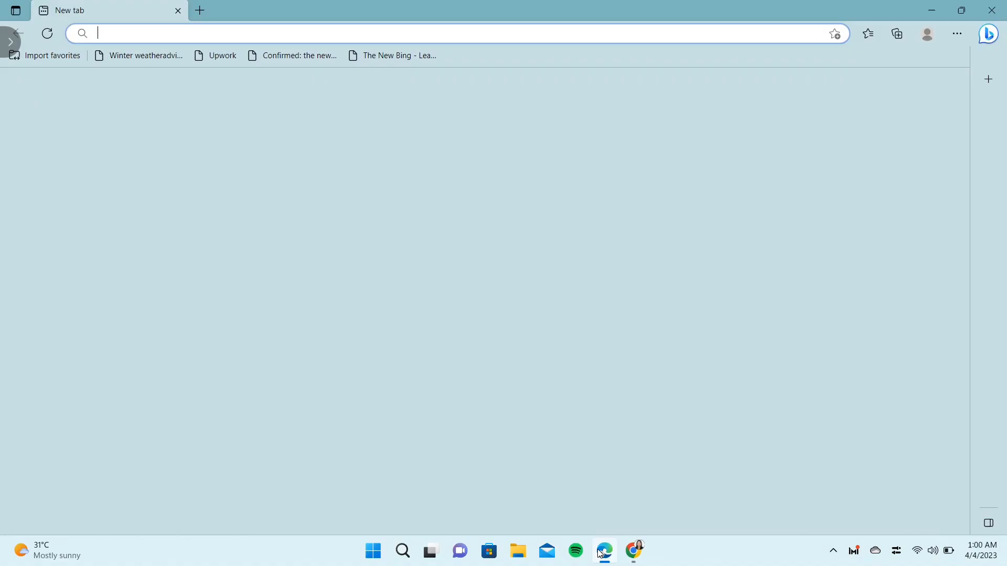
text(canva.com/projects)
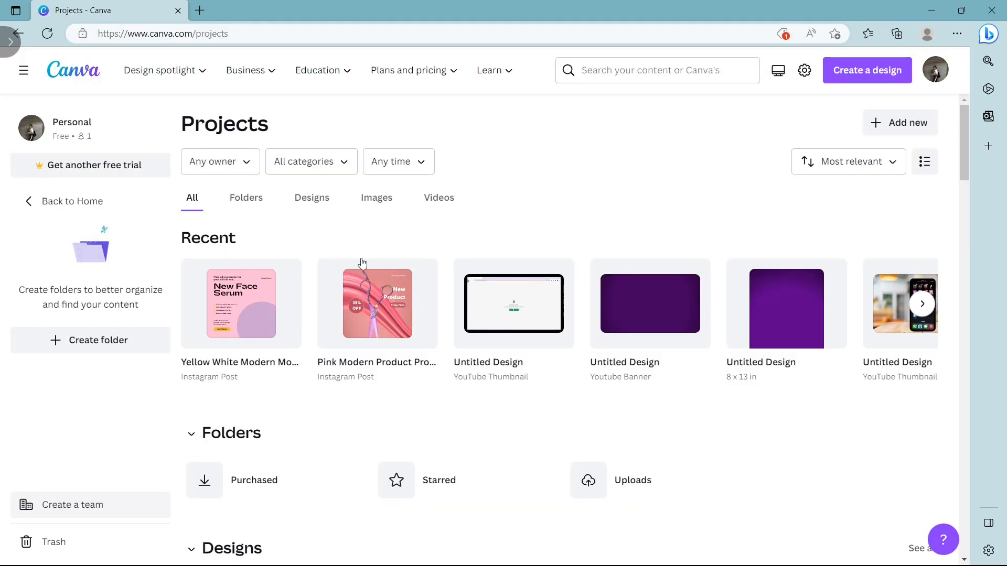
Step: Open the Yellow White Modern Mockup 'New Face Serum' post in the Canva editor
double_click(241, 304)
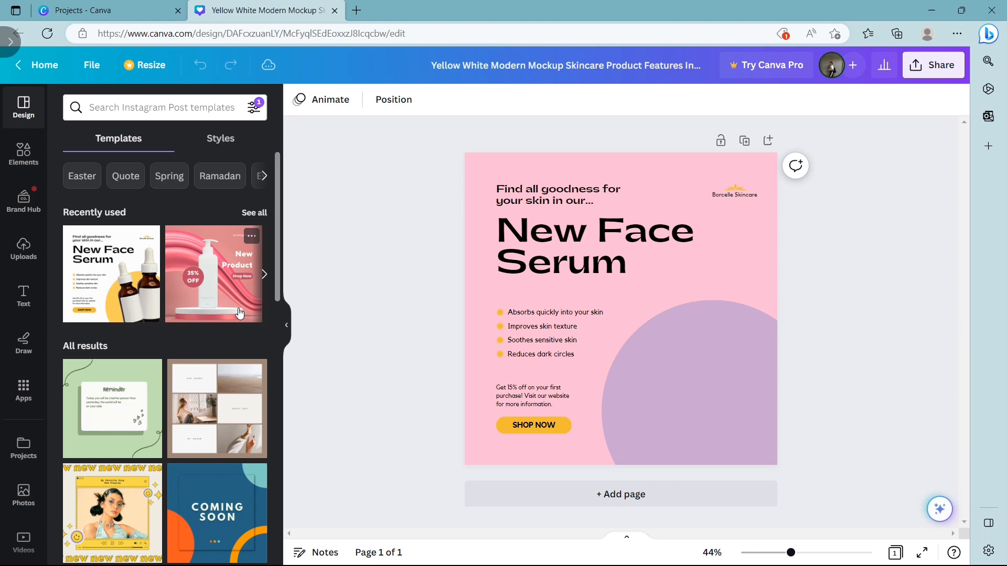
click(734, 195)
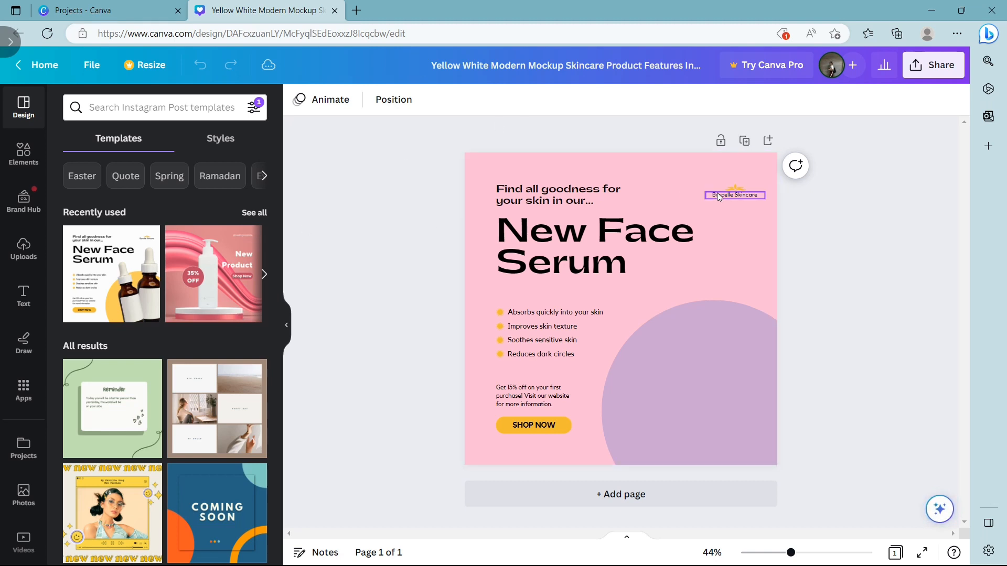
click(702, 271)
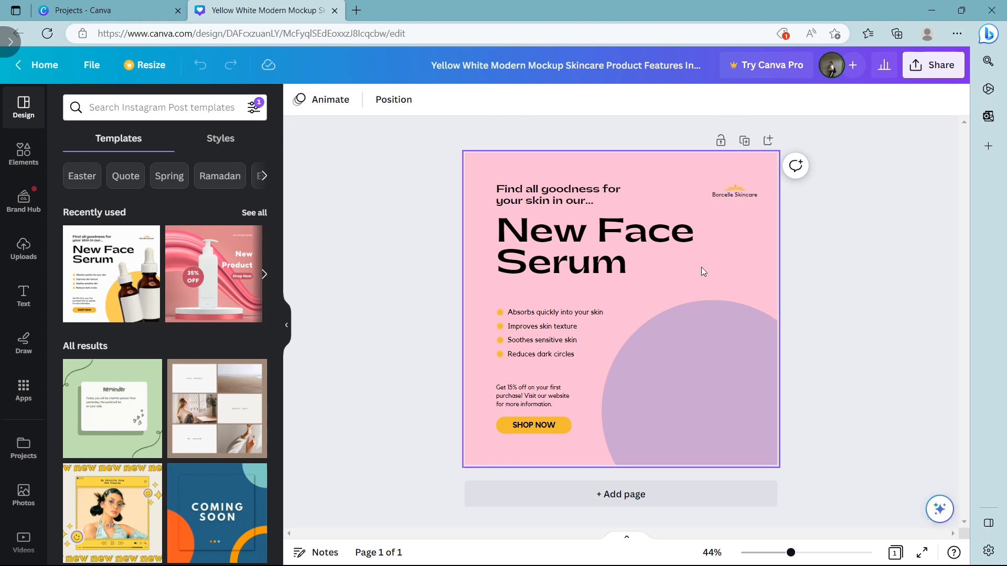
click(836, 176)
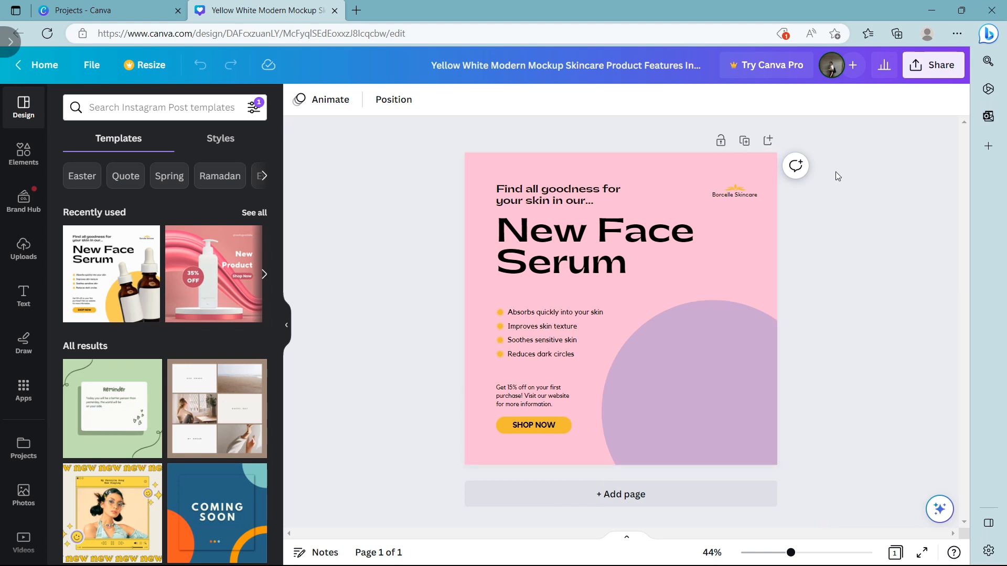
Step: Download the New Face Serum post from Share > Download as a PDF Standard file
click(934, 65)
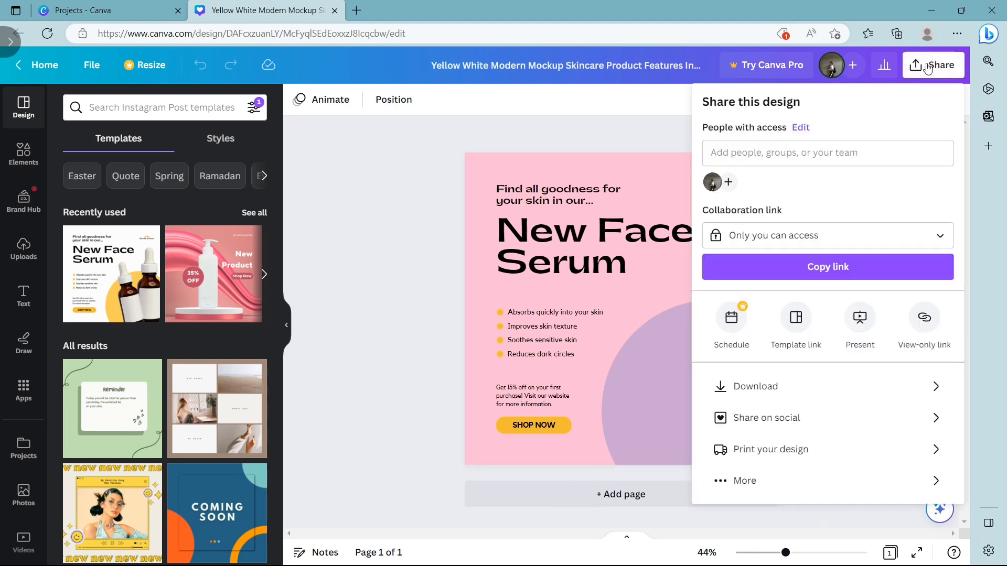
click(755, 386)
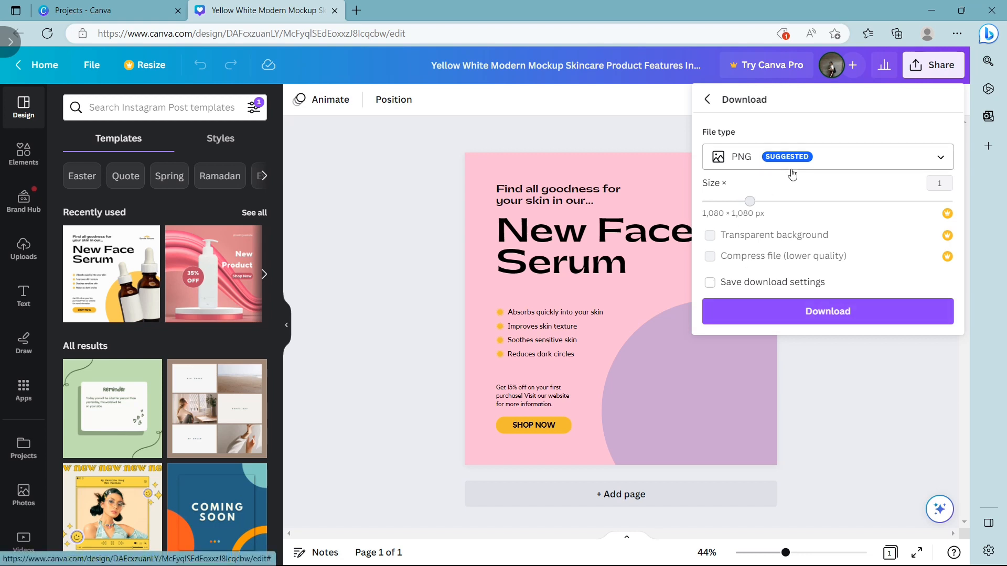
click(827, 156)
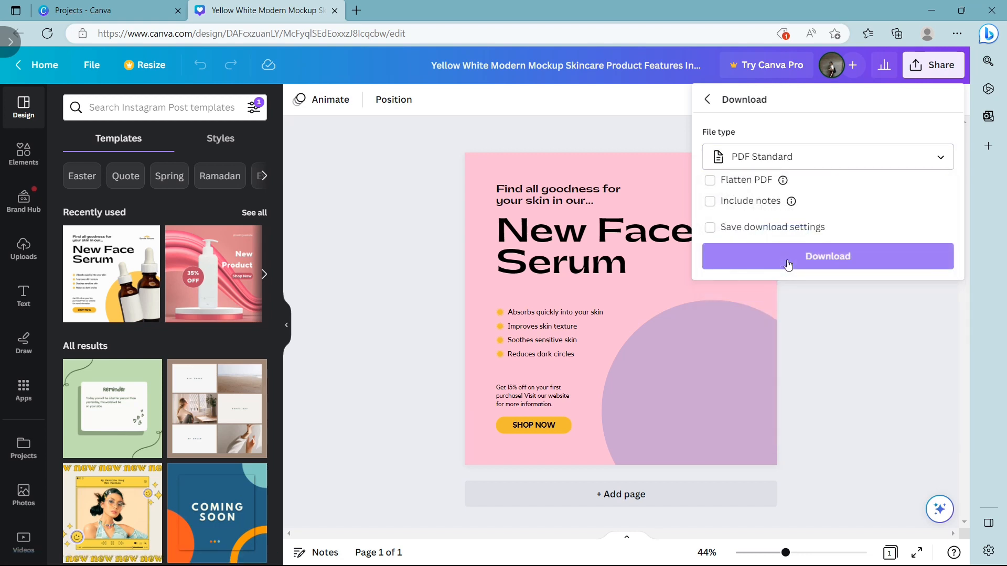
click(828, 256)
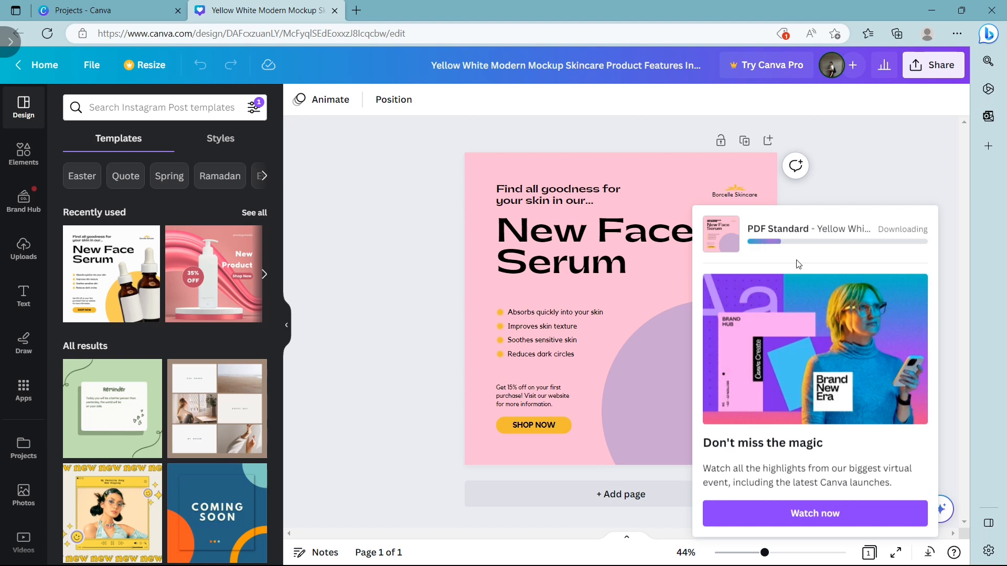
click(355, 11)
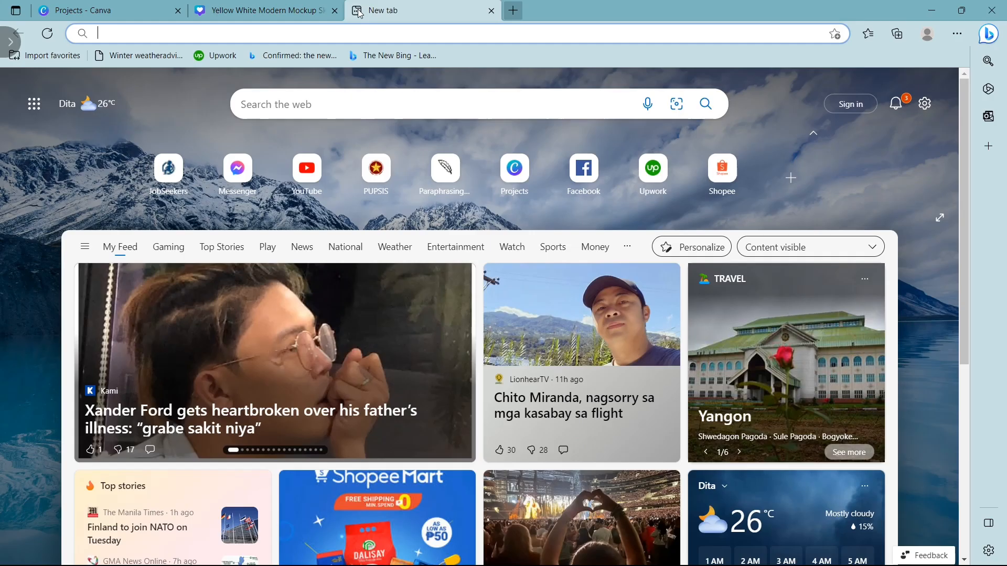
Step: On ilovepdf.com, upload the downloaded skincare PDF and convert it to Word
text(ilovepdf.com)
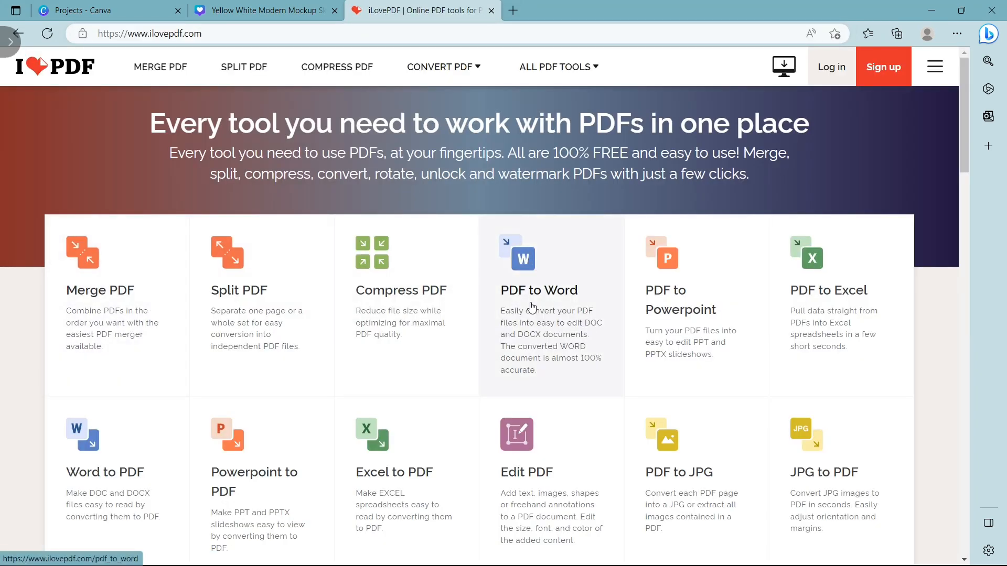
click(539, 291)
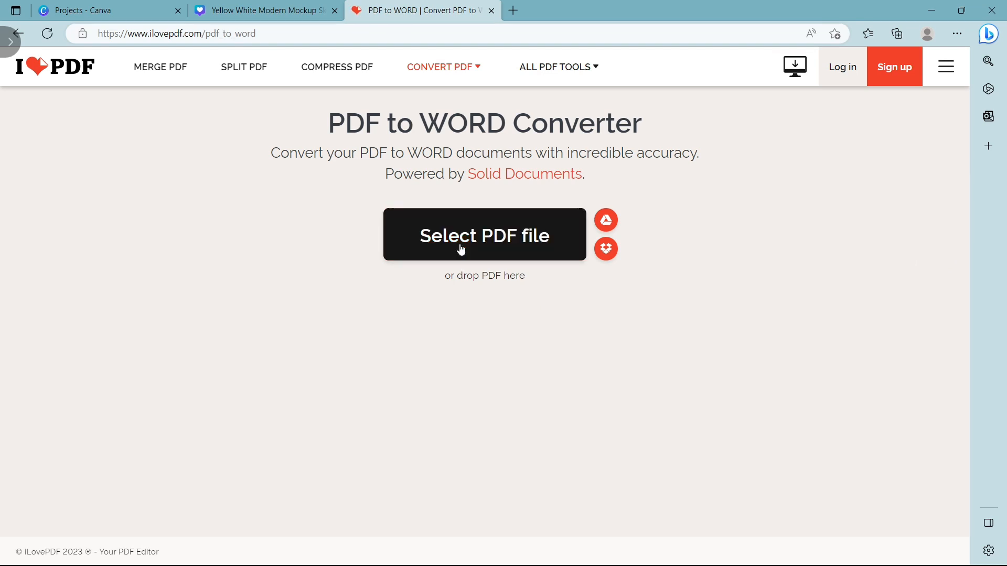
click(485, 235)
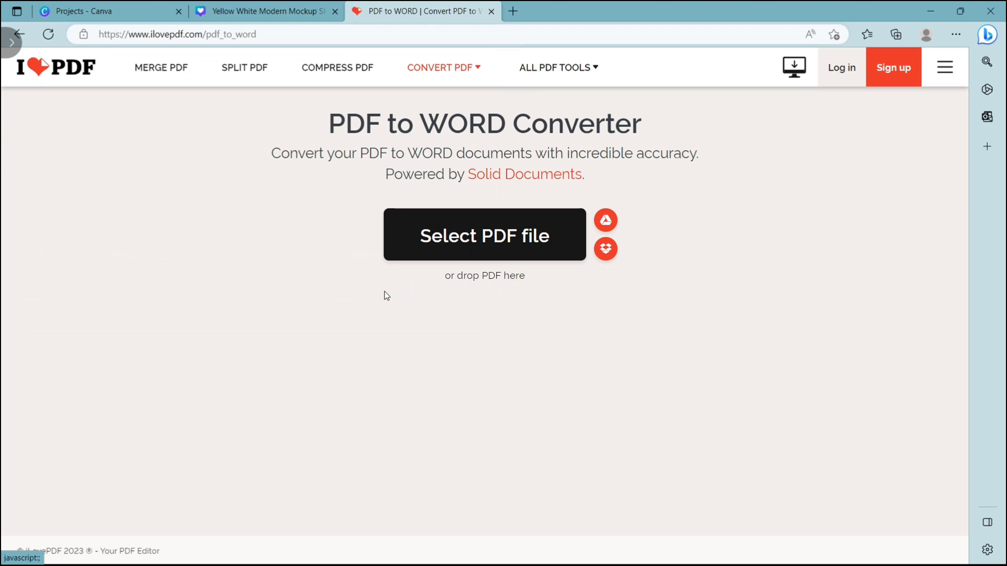
click(484, 234)
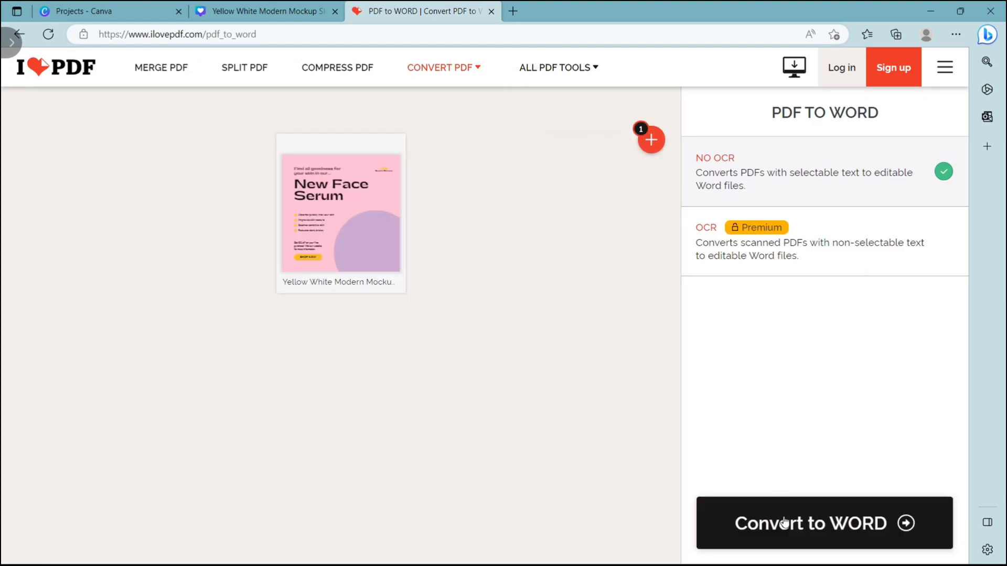
click(823, 523)
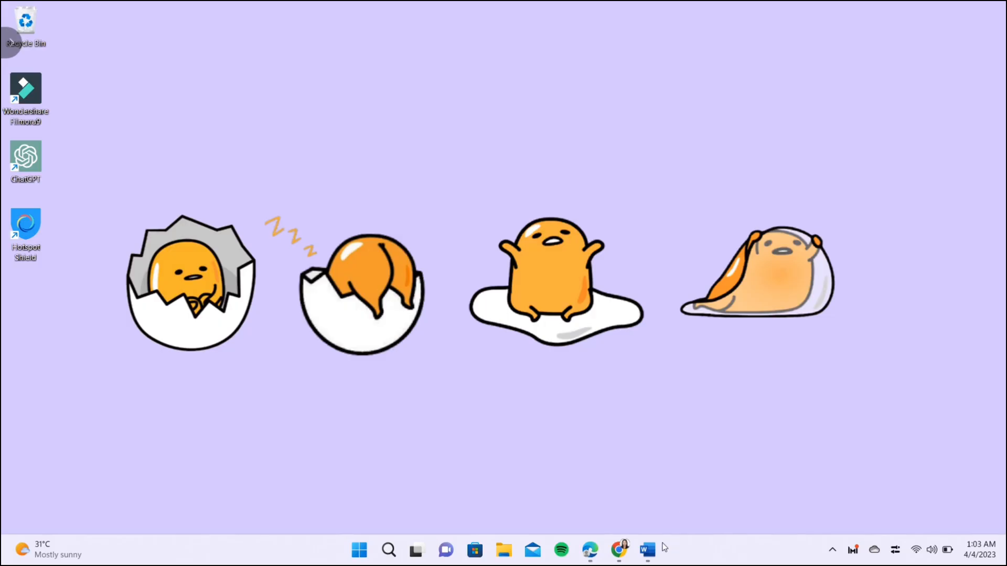
Step: Launch Word and browse this computer's Downloads for the converted skincare document
click(646, 551)
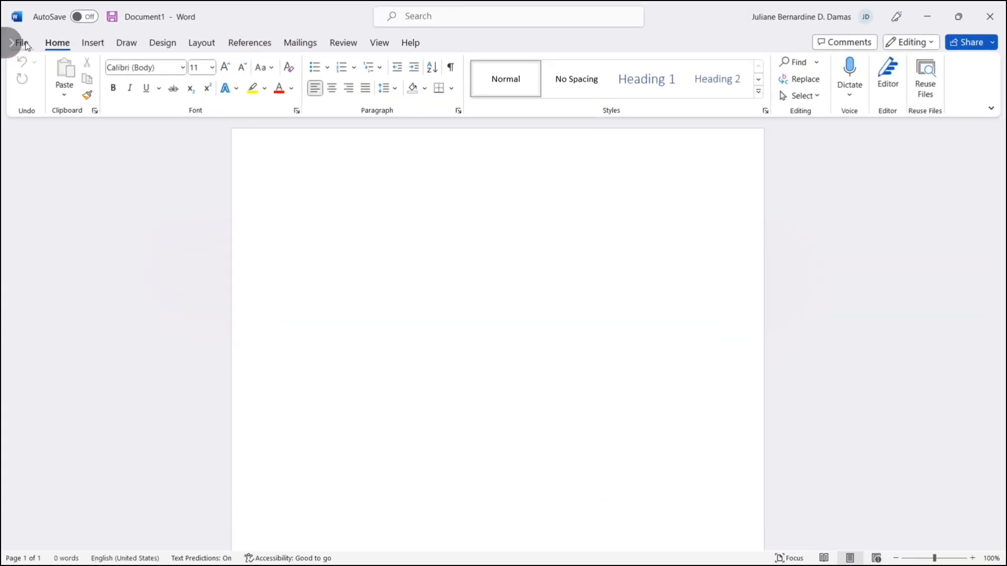
click(21, 43)
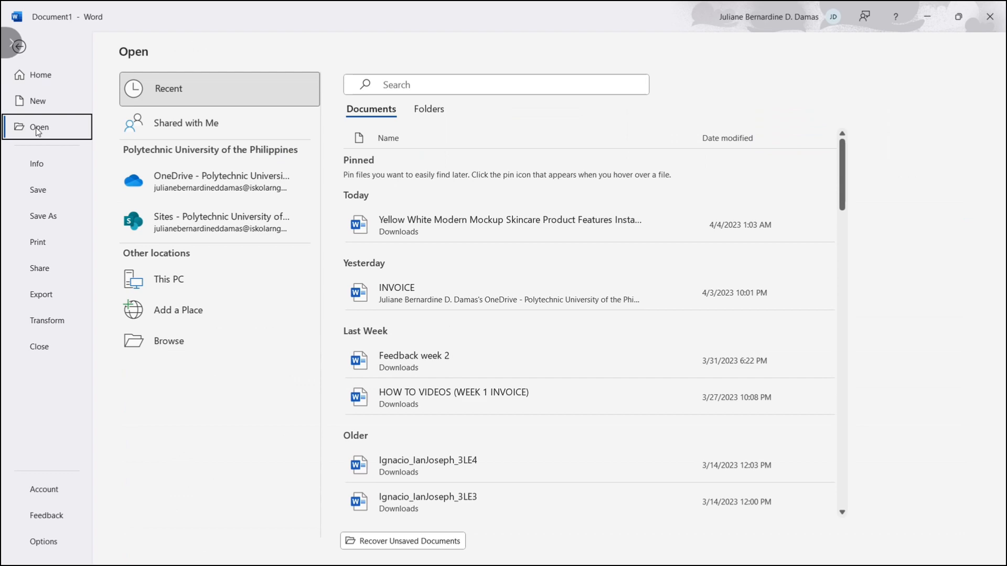
click(169, 341)
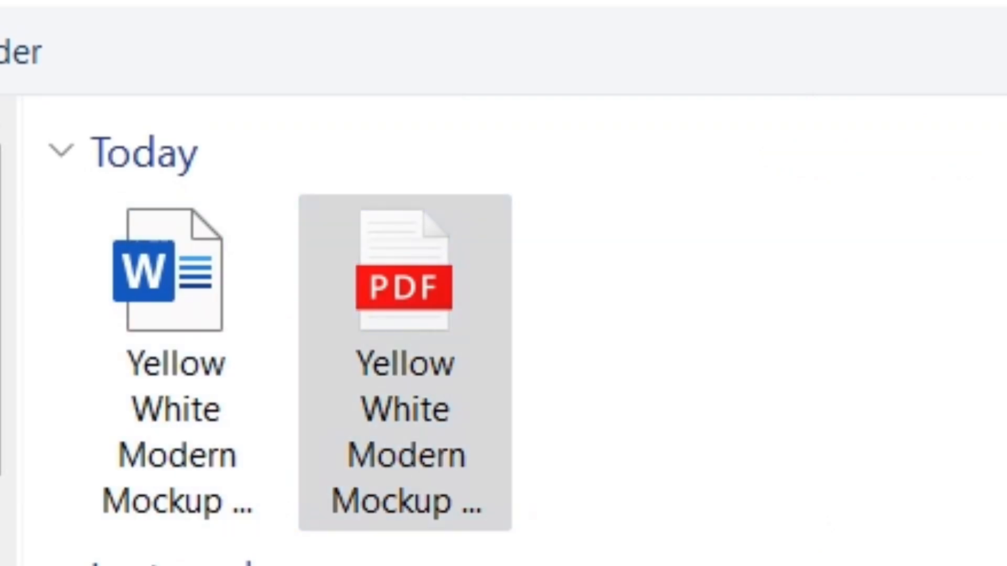
Step: Open the skincare PDF as an editable Word document, enable editing and select Borcelle Skincare
double_click(404, 281)
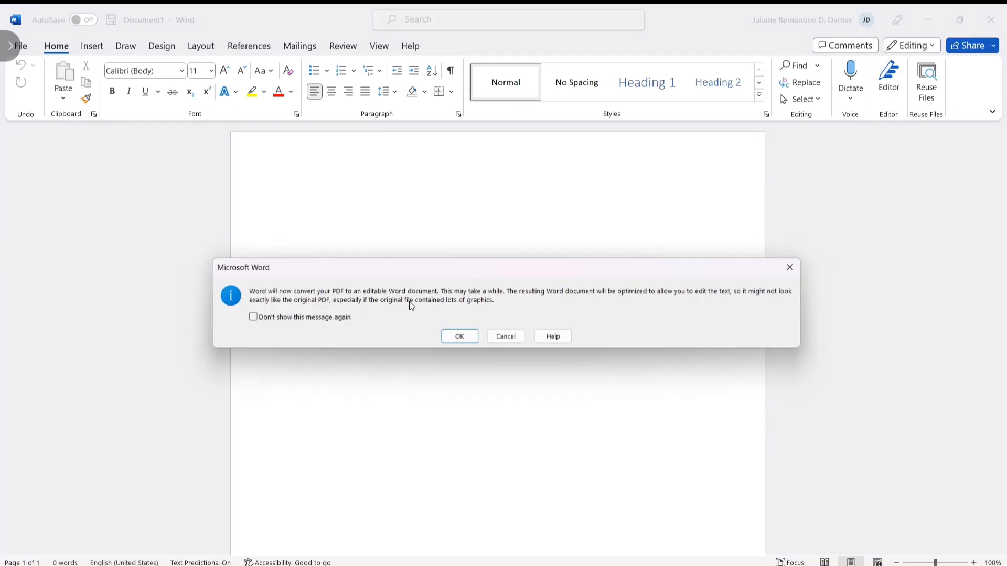
click(459, 336)
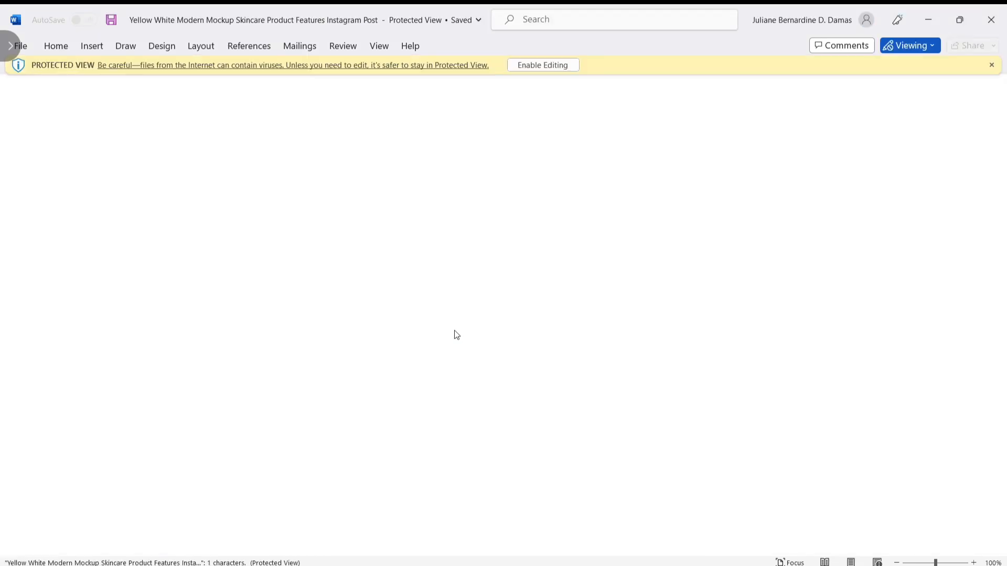
click(909, 45)
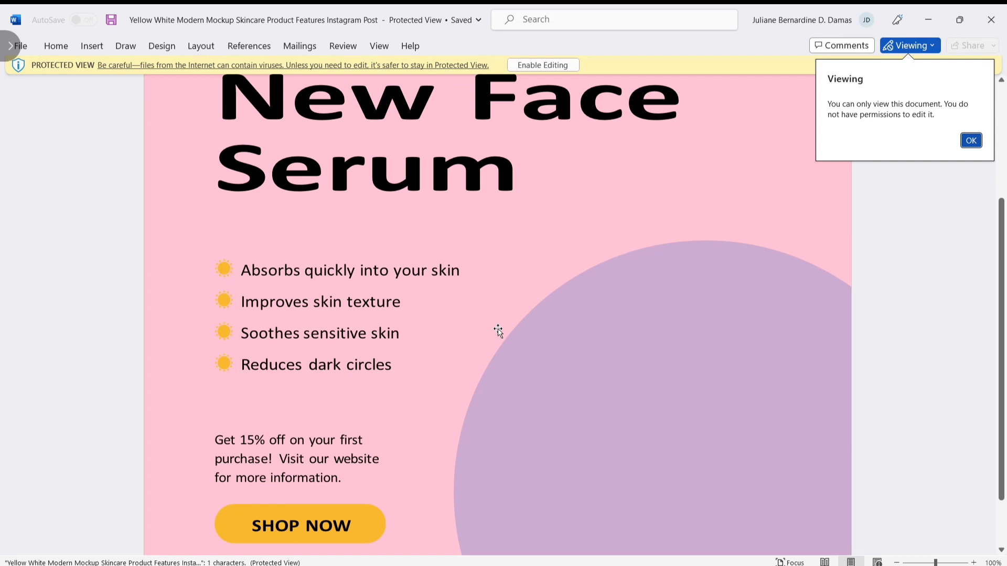
click(541, 65)
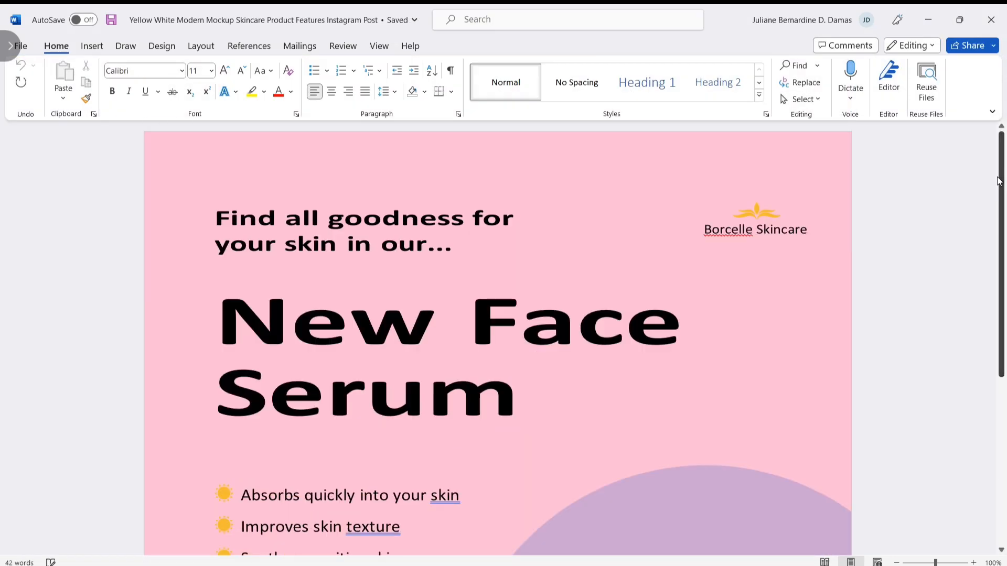
click(754, 229)
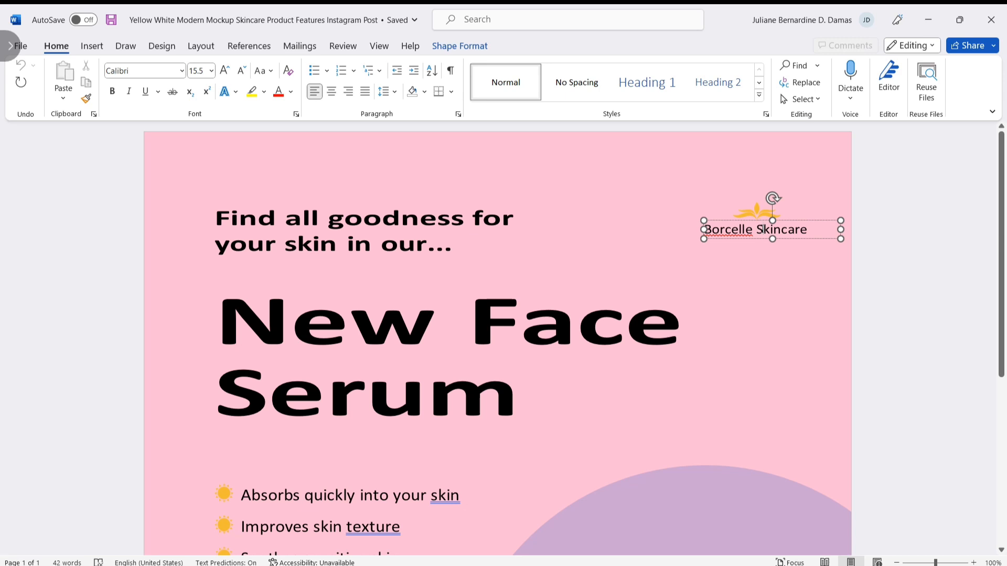